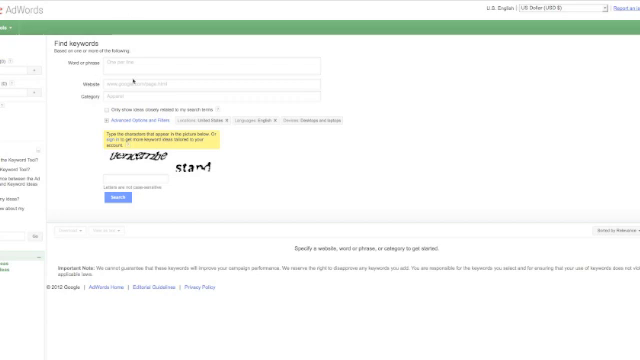
mouse_move(132, 82)
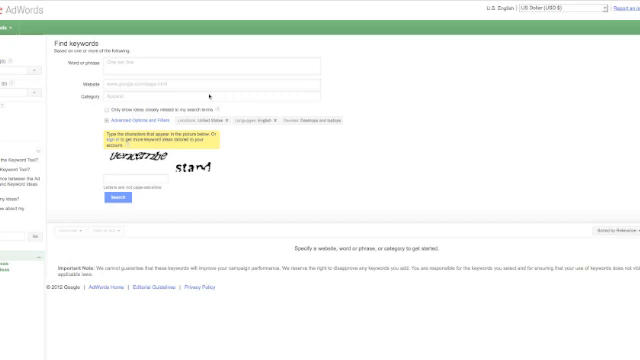
click(200, 72)
text(belly fat)
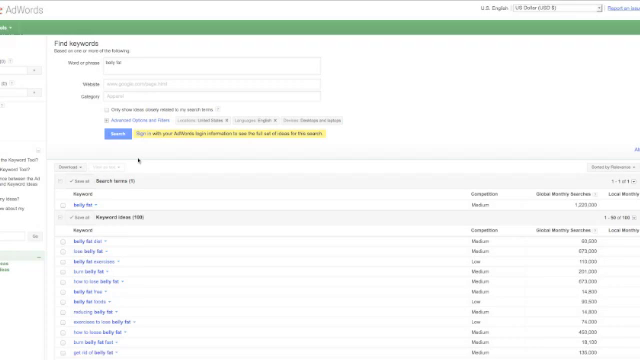
scroll(down, 3)
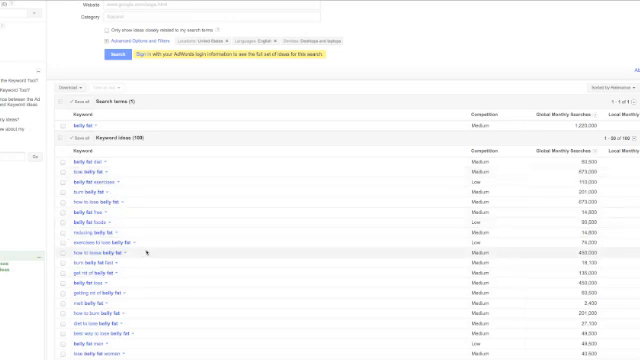
scroll(down, 3)
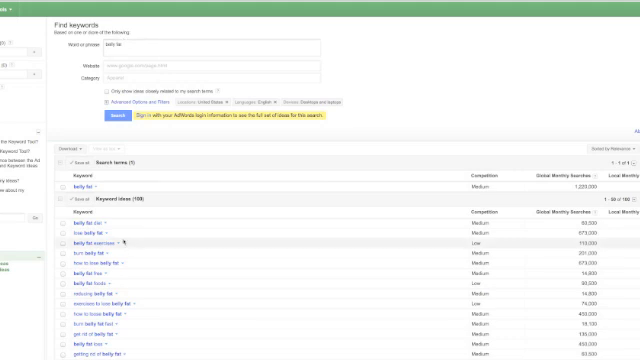
scroll(down, 3)
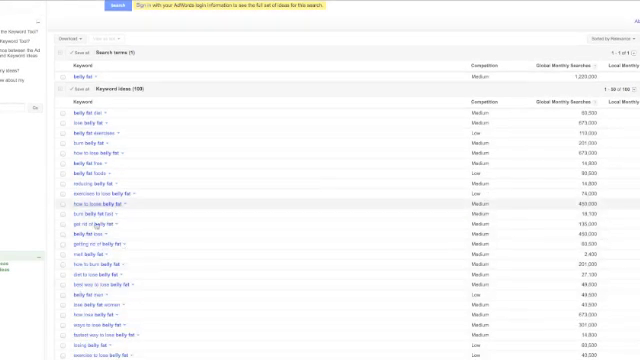
scroll(down, 3)
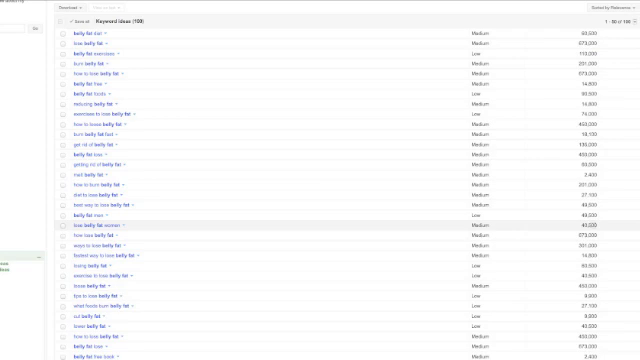
scroll(down, 3)
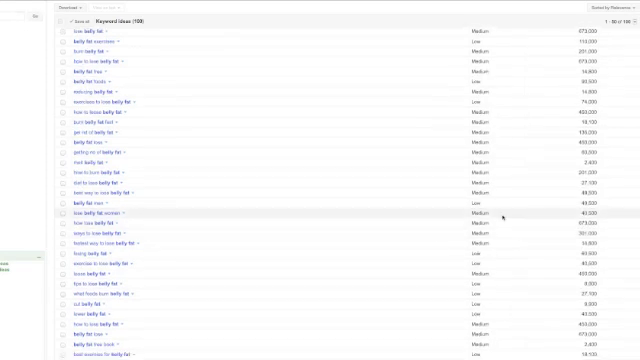